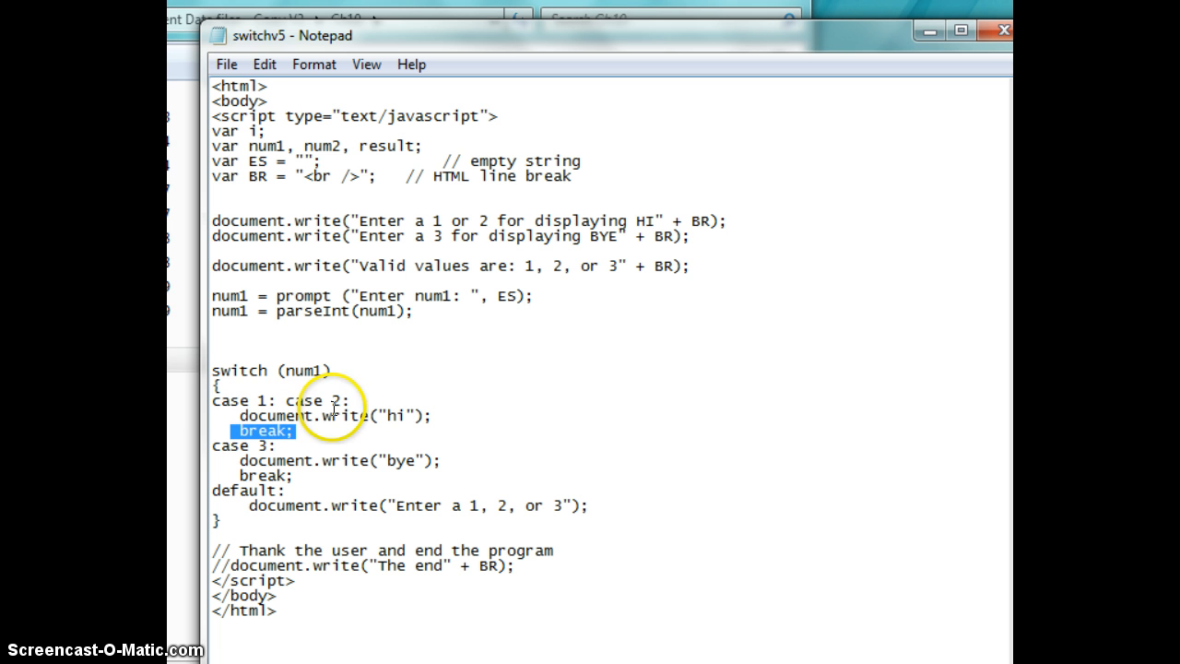
# Step: Select the case 1 and case 2 lines, then bring up the page in Internet Explorer
pyautogui.moveTo(212, 400); pyautogui.dragTo(369, 415)
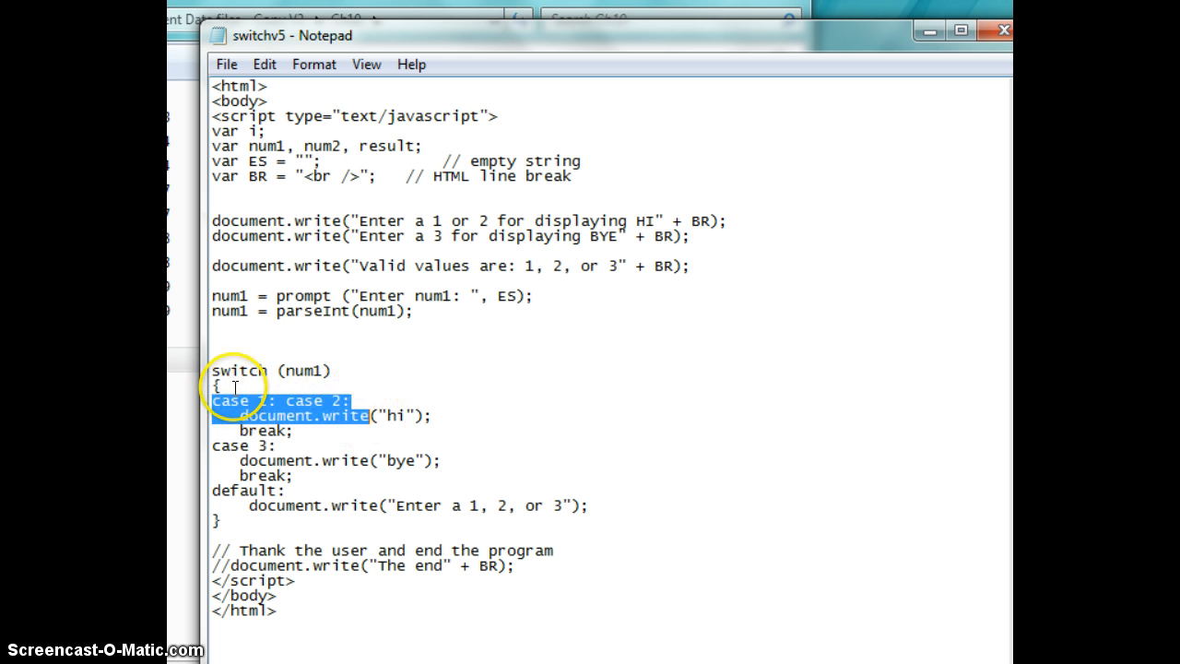
pyautogui.moveTo(228, 371); pyautogui.dragTo(403, 430)
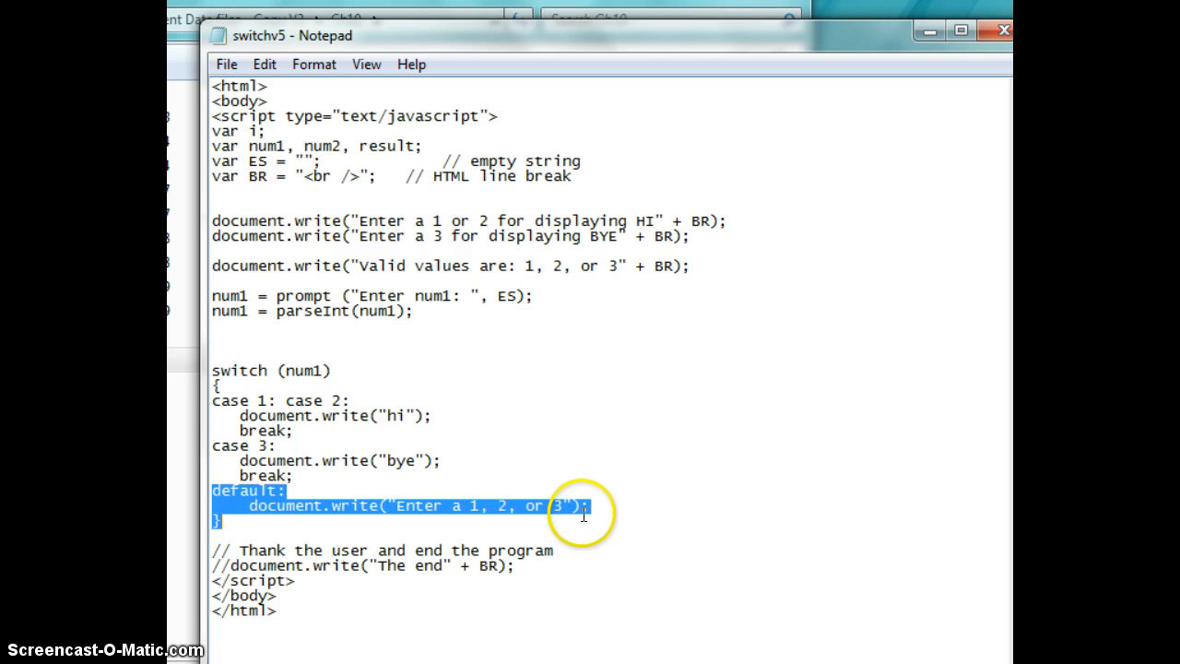
pyautogui.moveTo(505, 467)
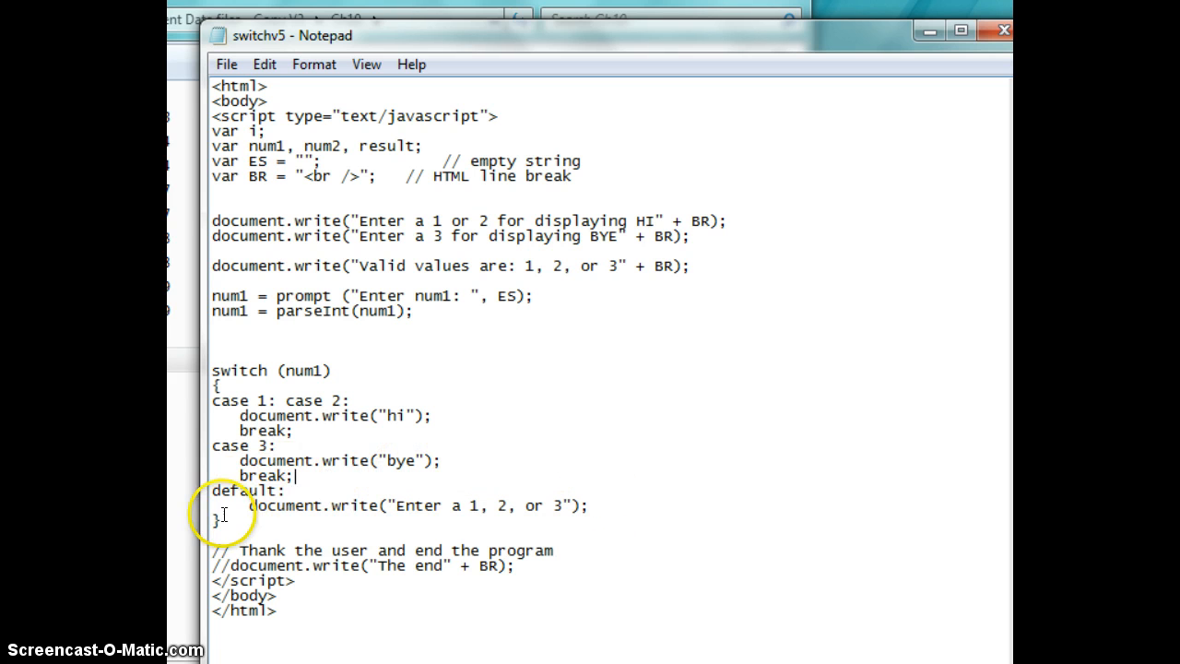
pyautogui.doubleClick(238, 369)
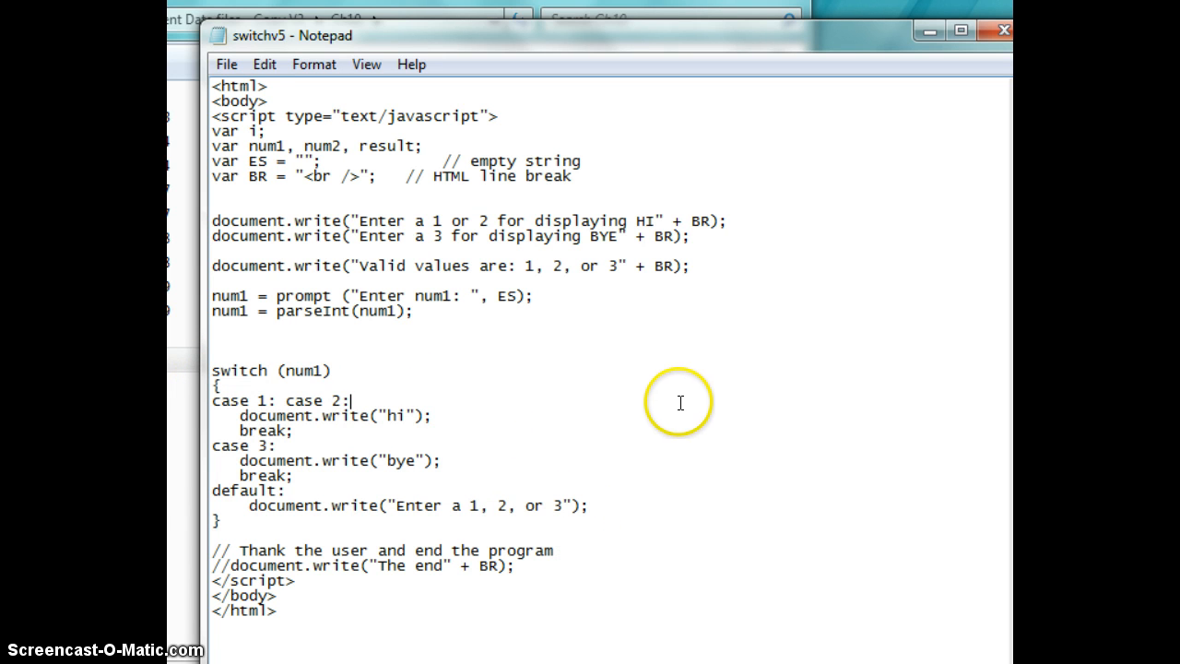
pyautogui.doubleClick(302, 369)
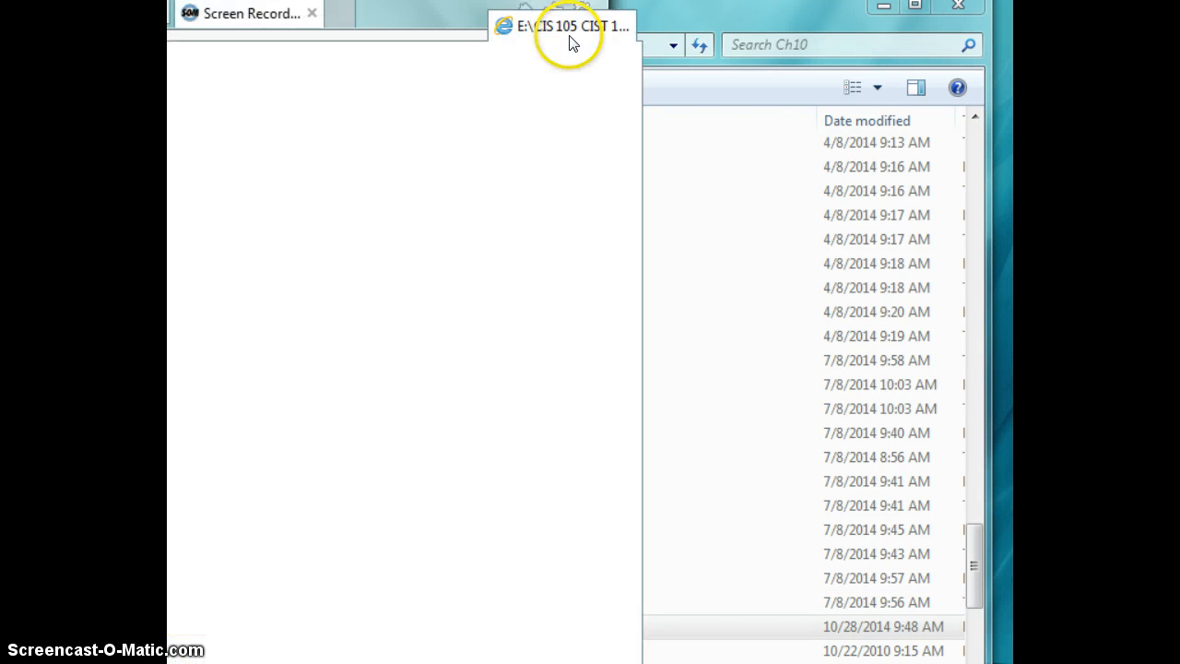
pyautogui.click(562, 25)
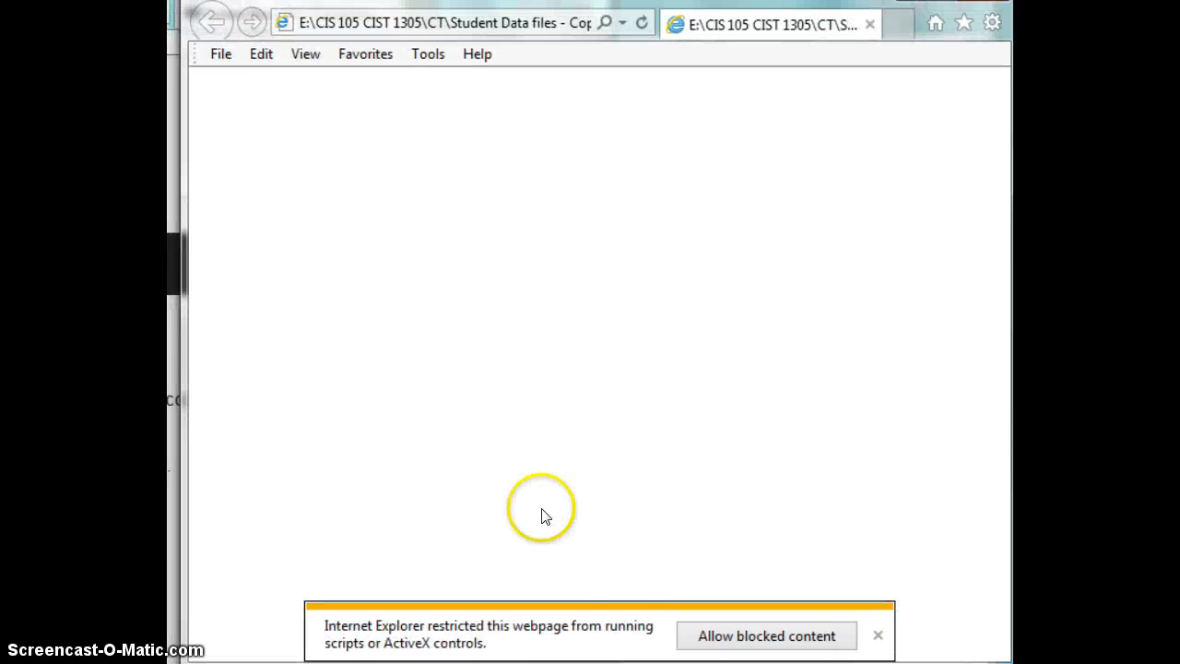
# Step: Allow the blocked scripts and enter 5 as num1 in the prompt
pyautogui.click(766, 635)
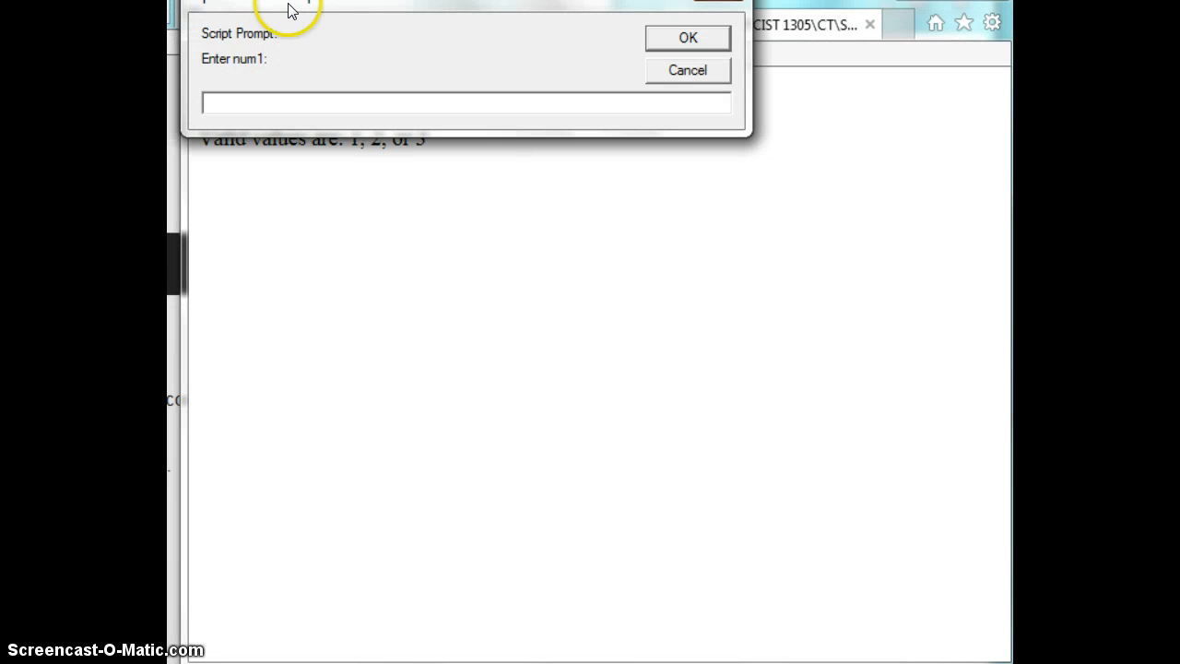
pyautogui.moveTo(562, 17)
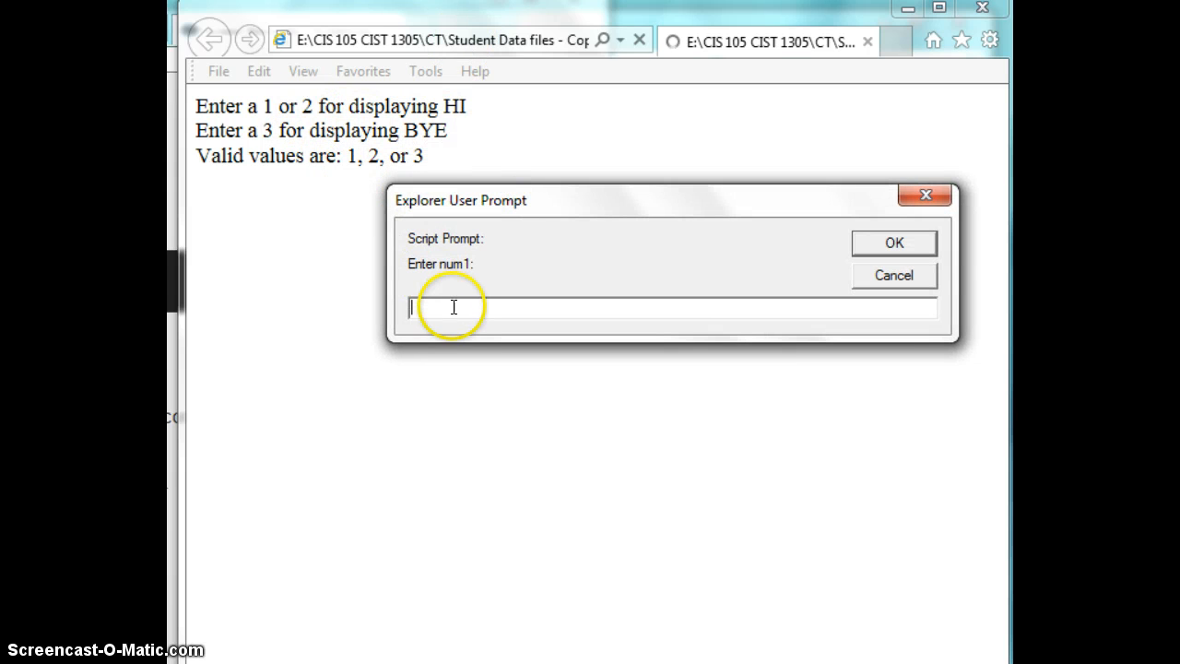
pyautogui.click(892, 242)
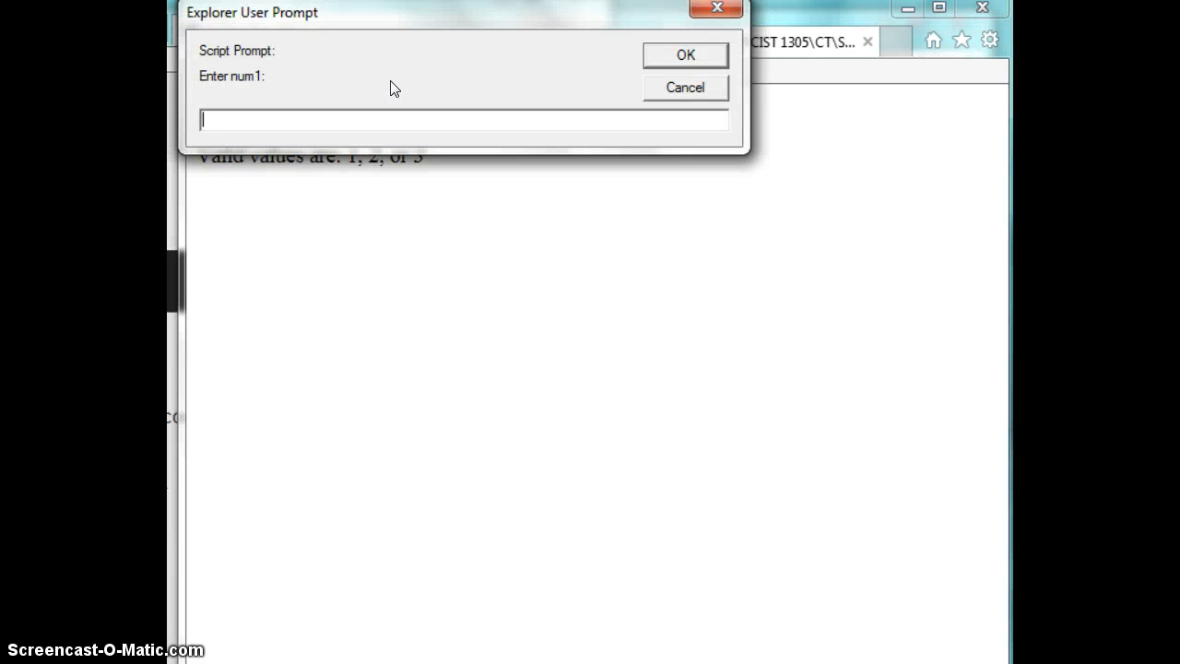
pyautogui.write('5')
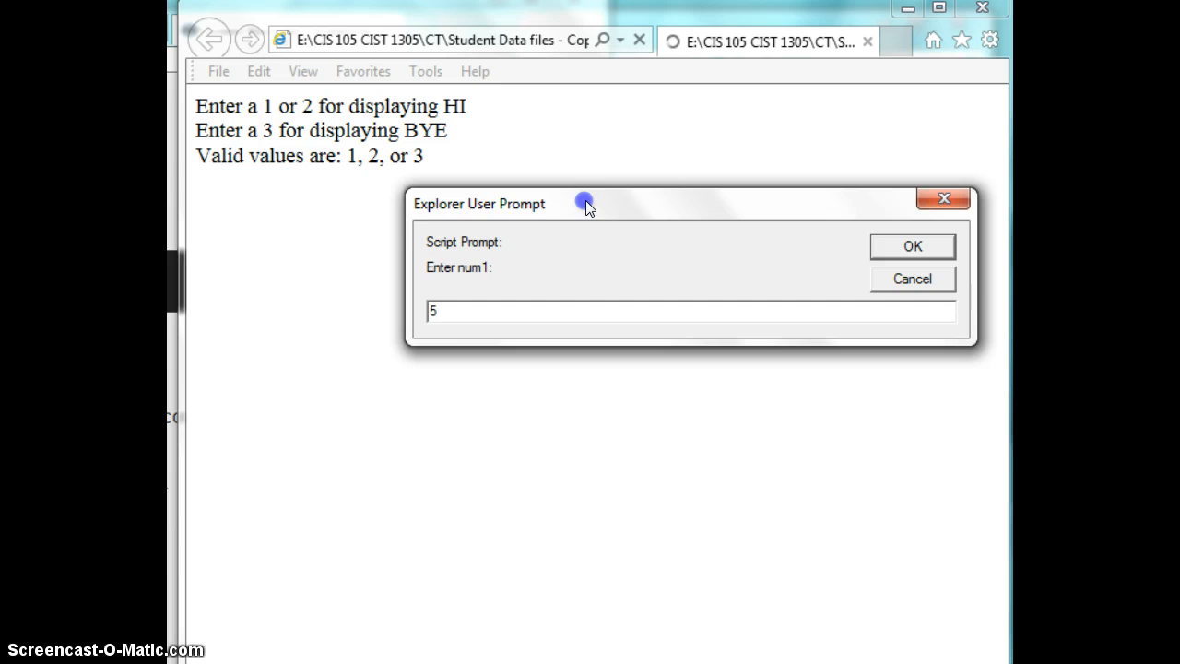